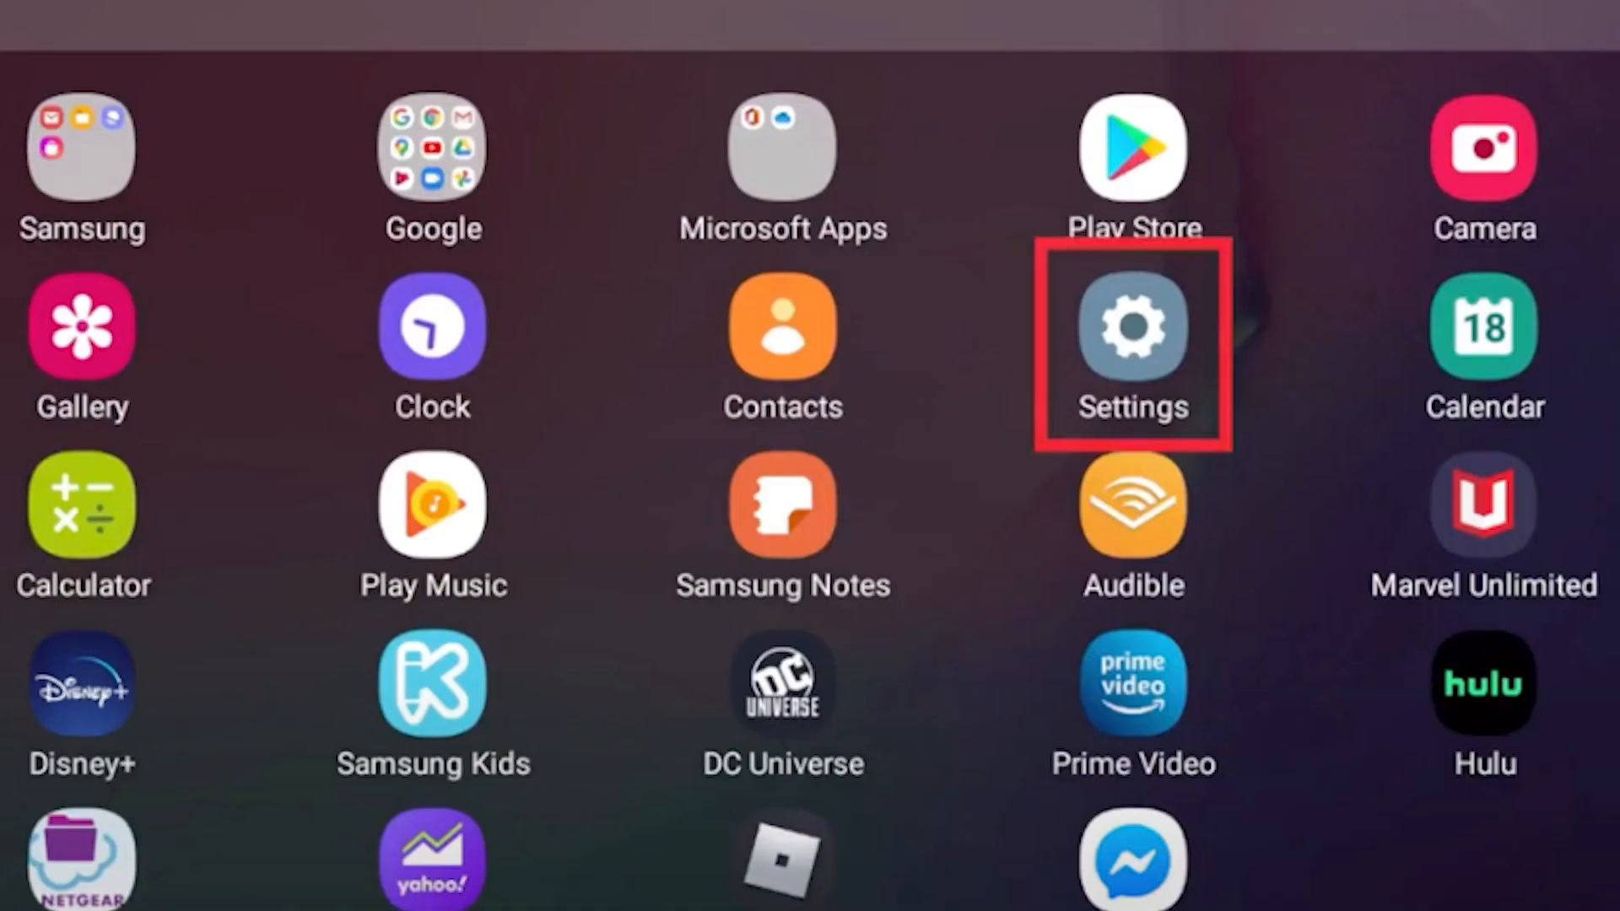
Check Android's default browser app, then launch the doxy.me link from the doctor's text
left_click(1132, 326)
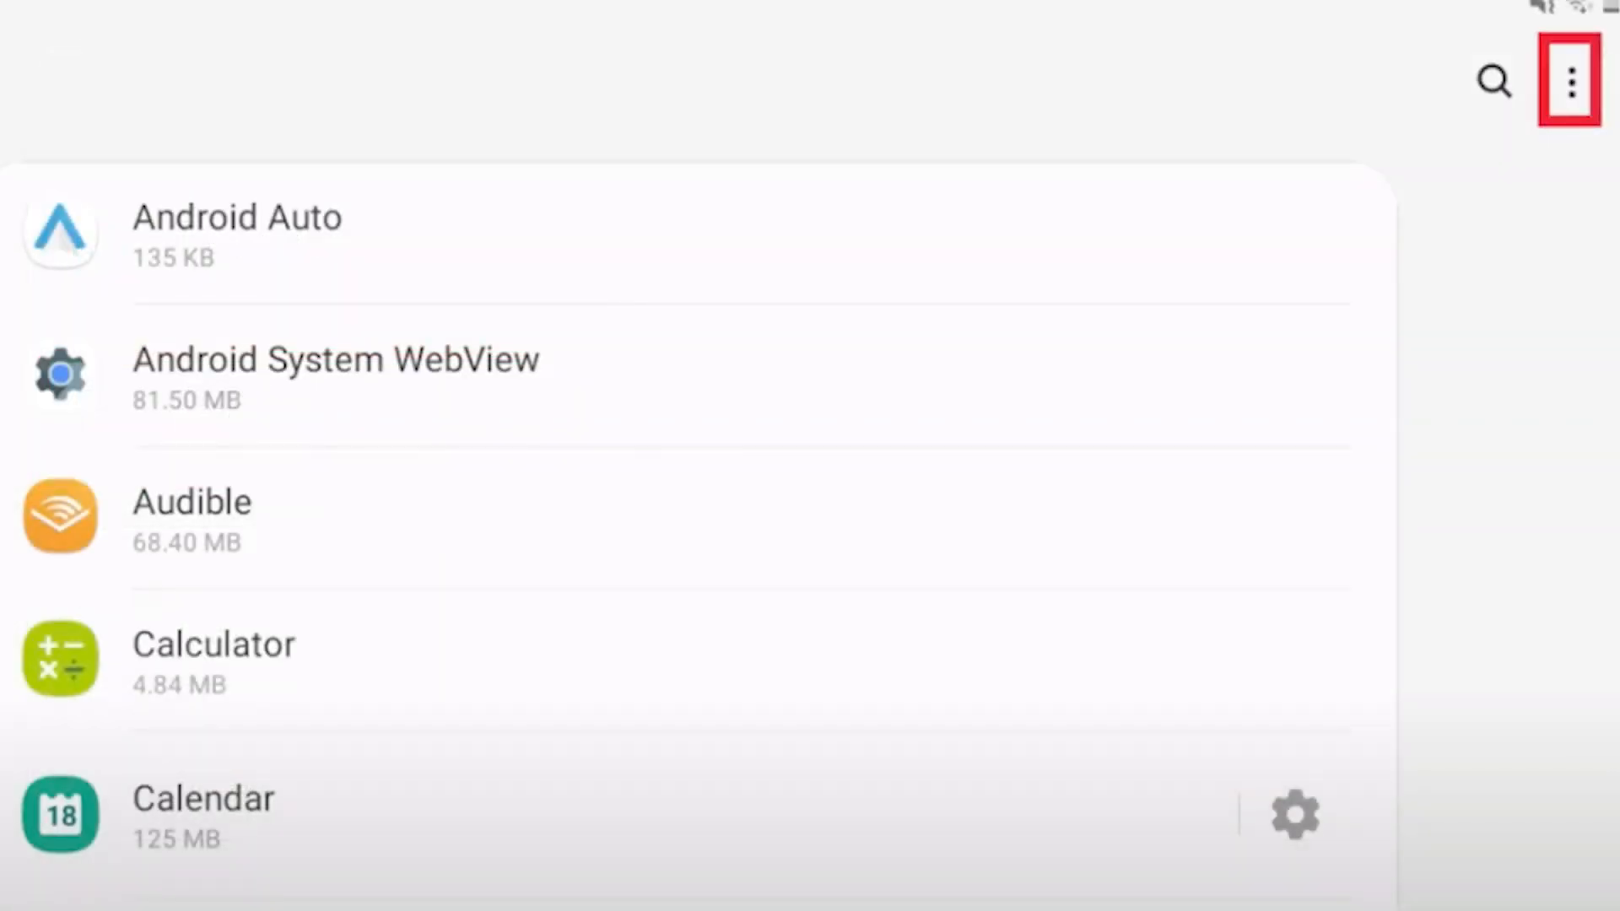
left_click(1571, 81)
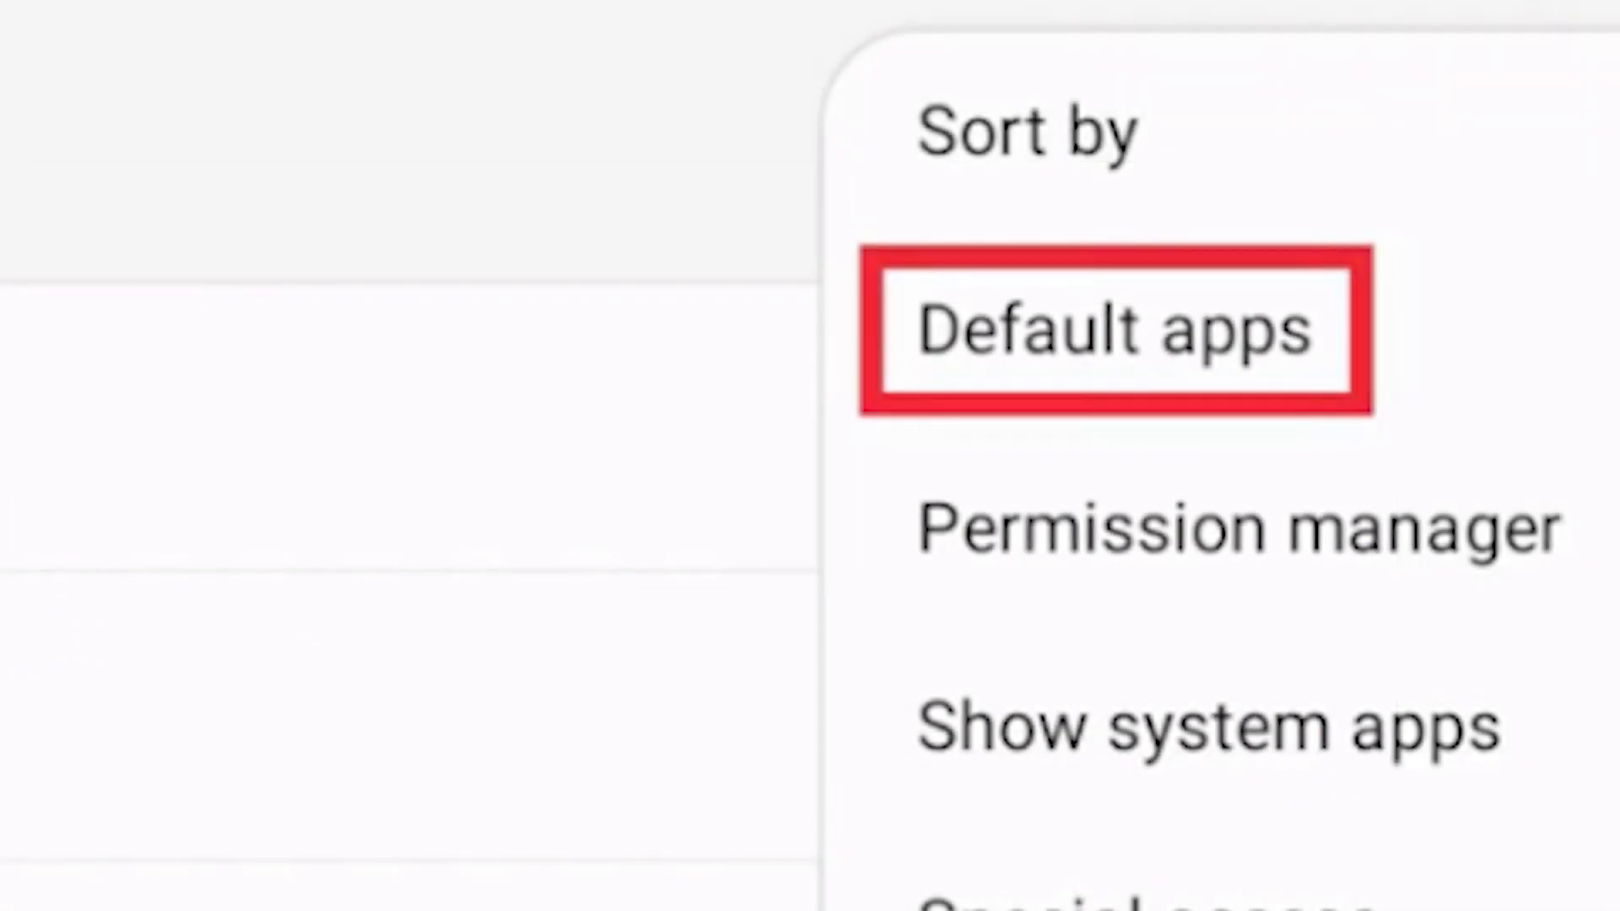
left_click(1116, 331)
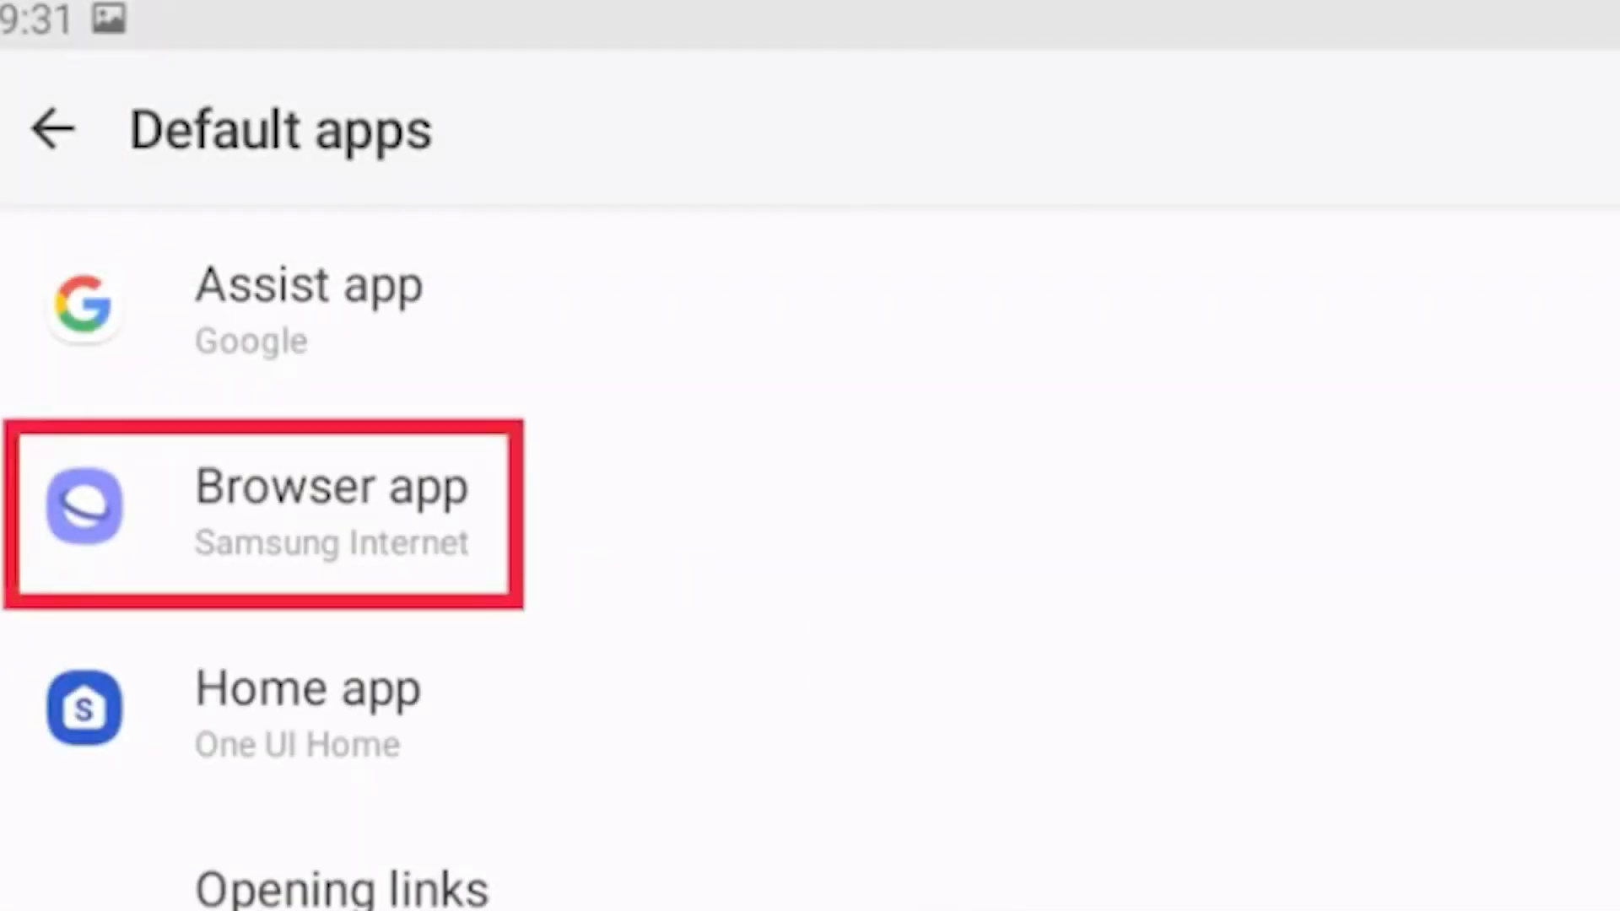
left_click(330, 514)
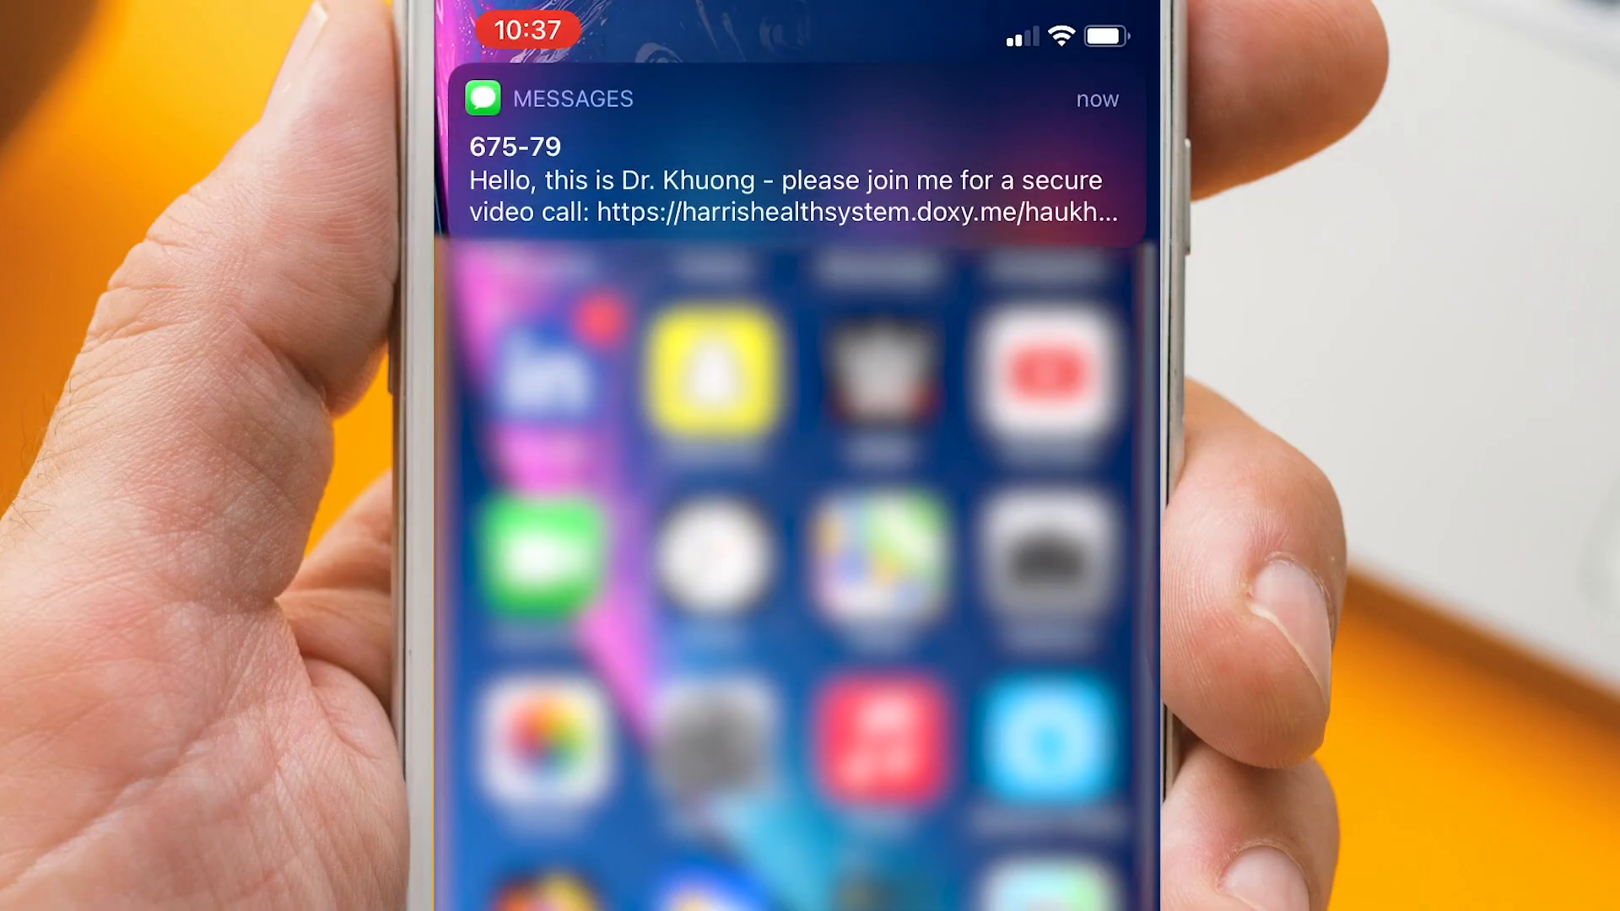
left_click(782, 171)
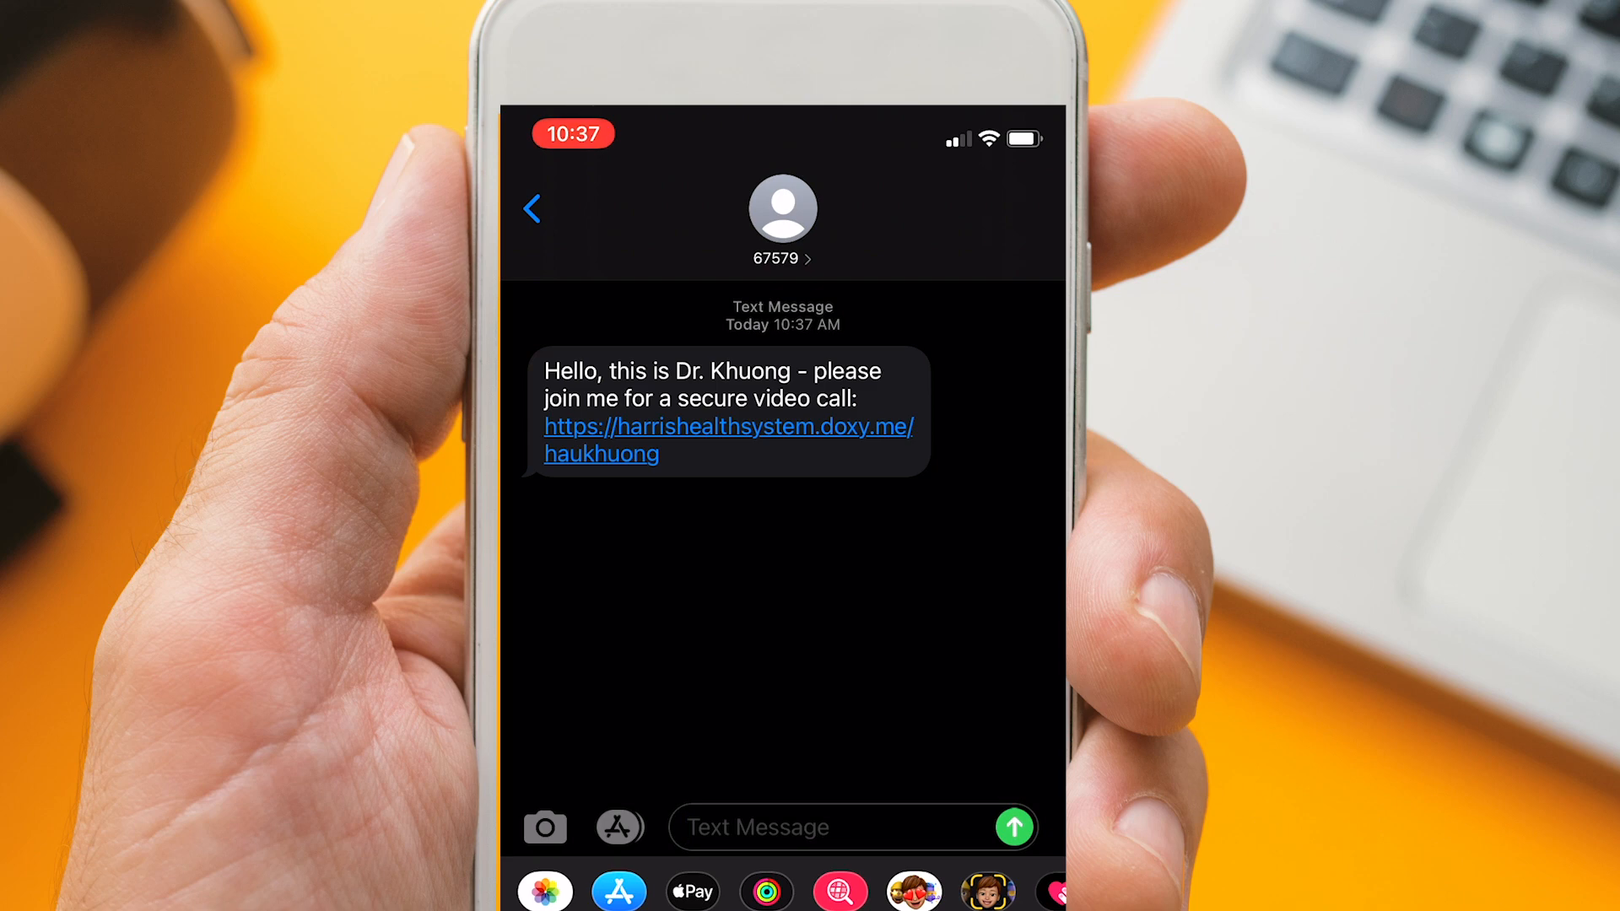
left_click(728, 439)
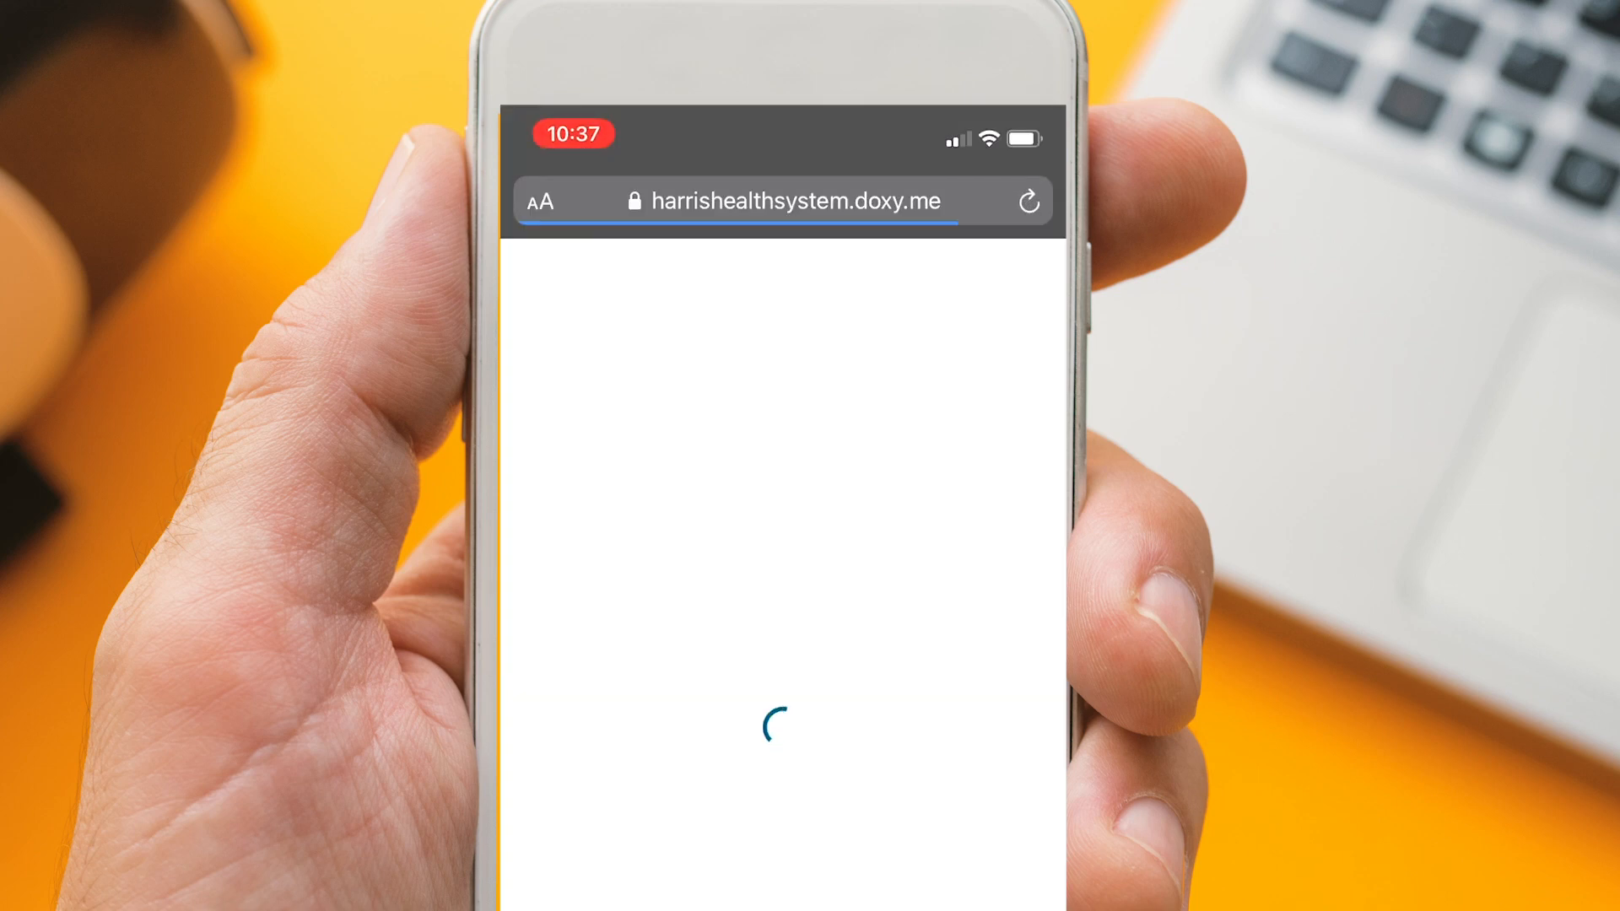
Check in on the Doxy.me welcome page as John Smith
left_click(776, 516)
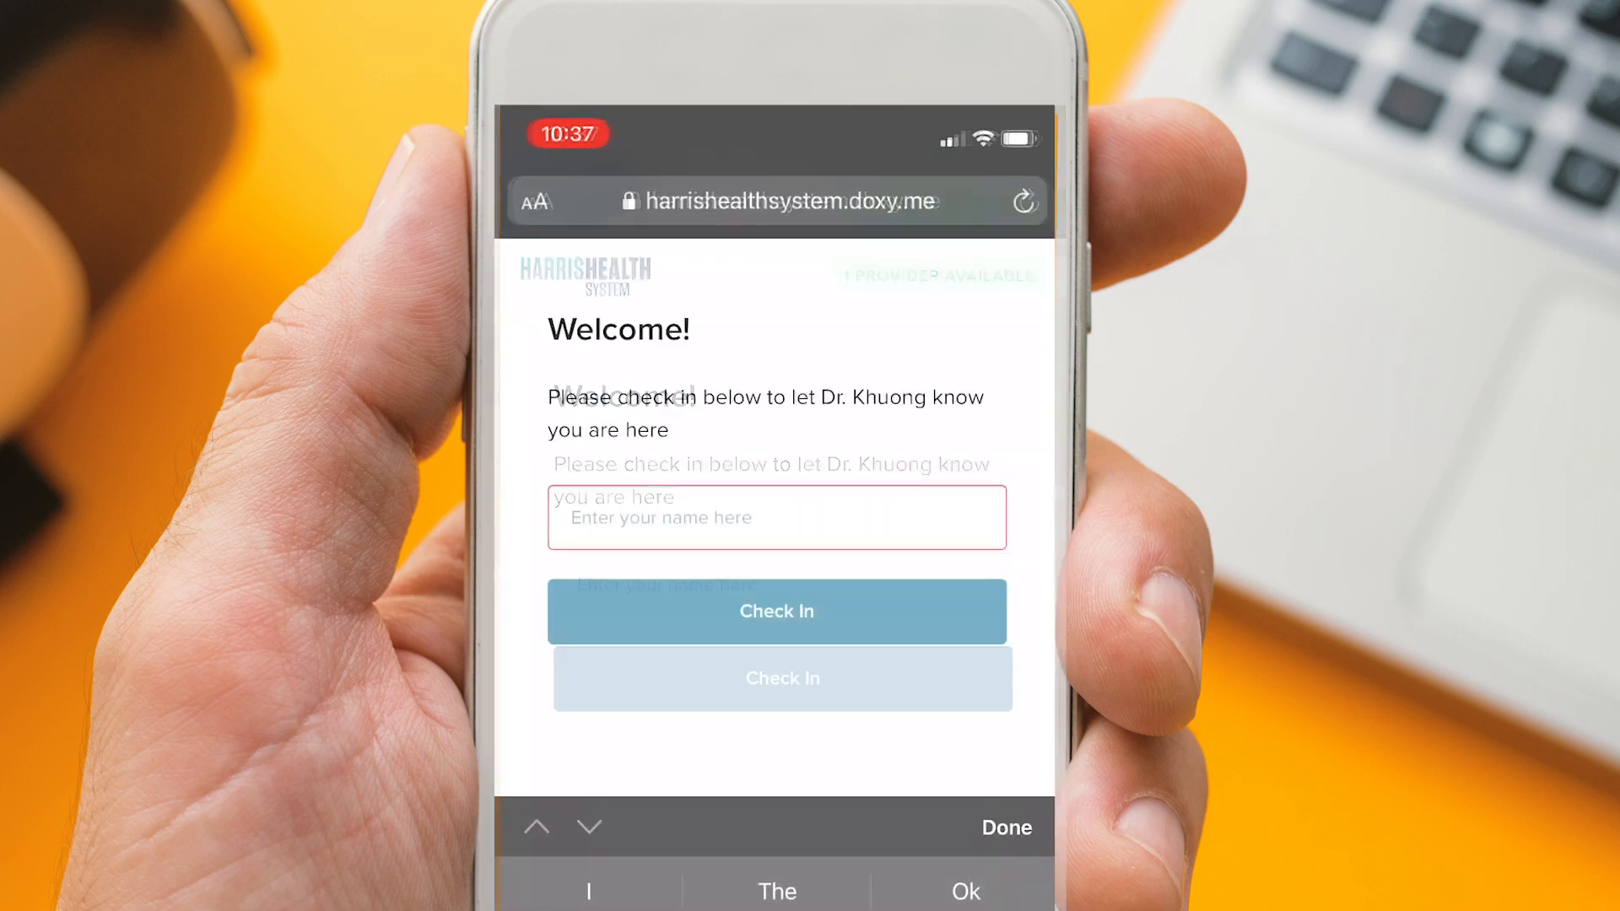
type("John")
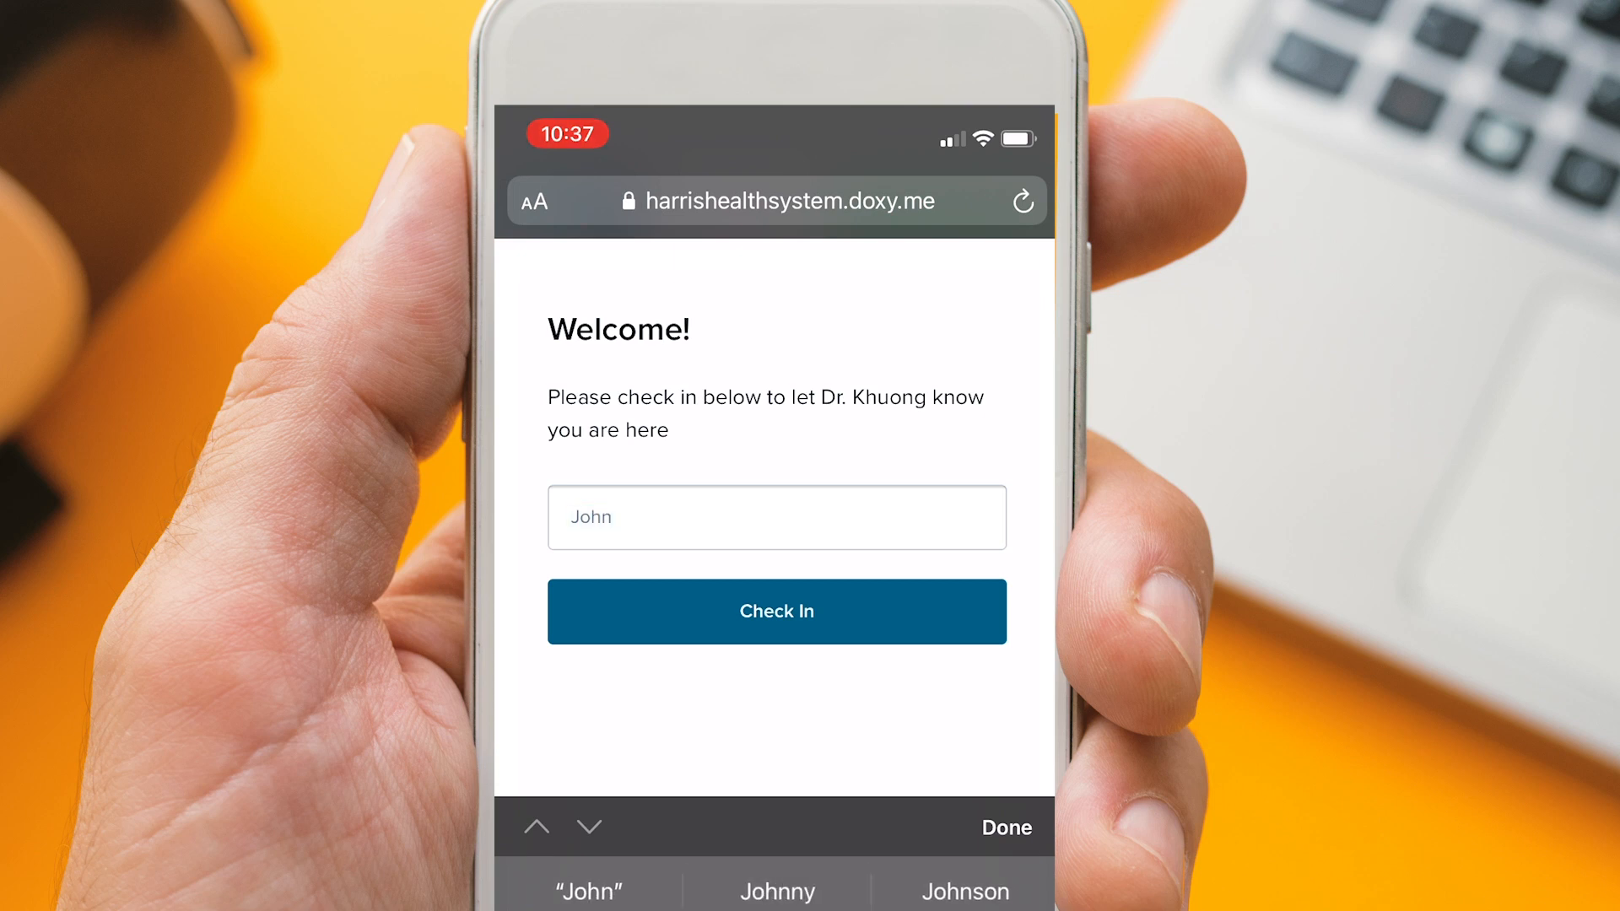
type("Smith")
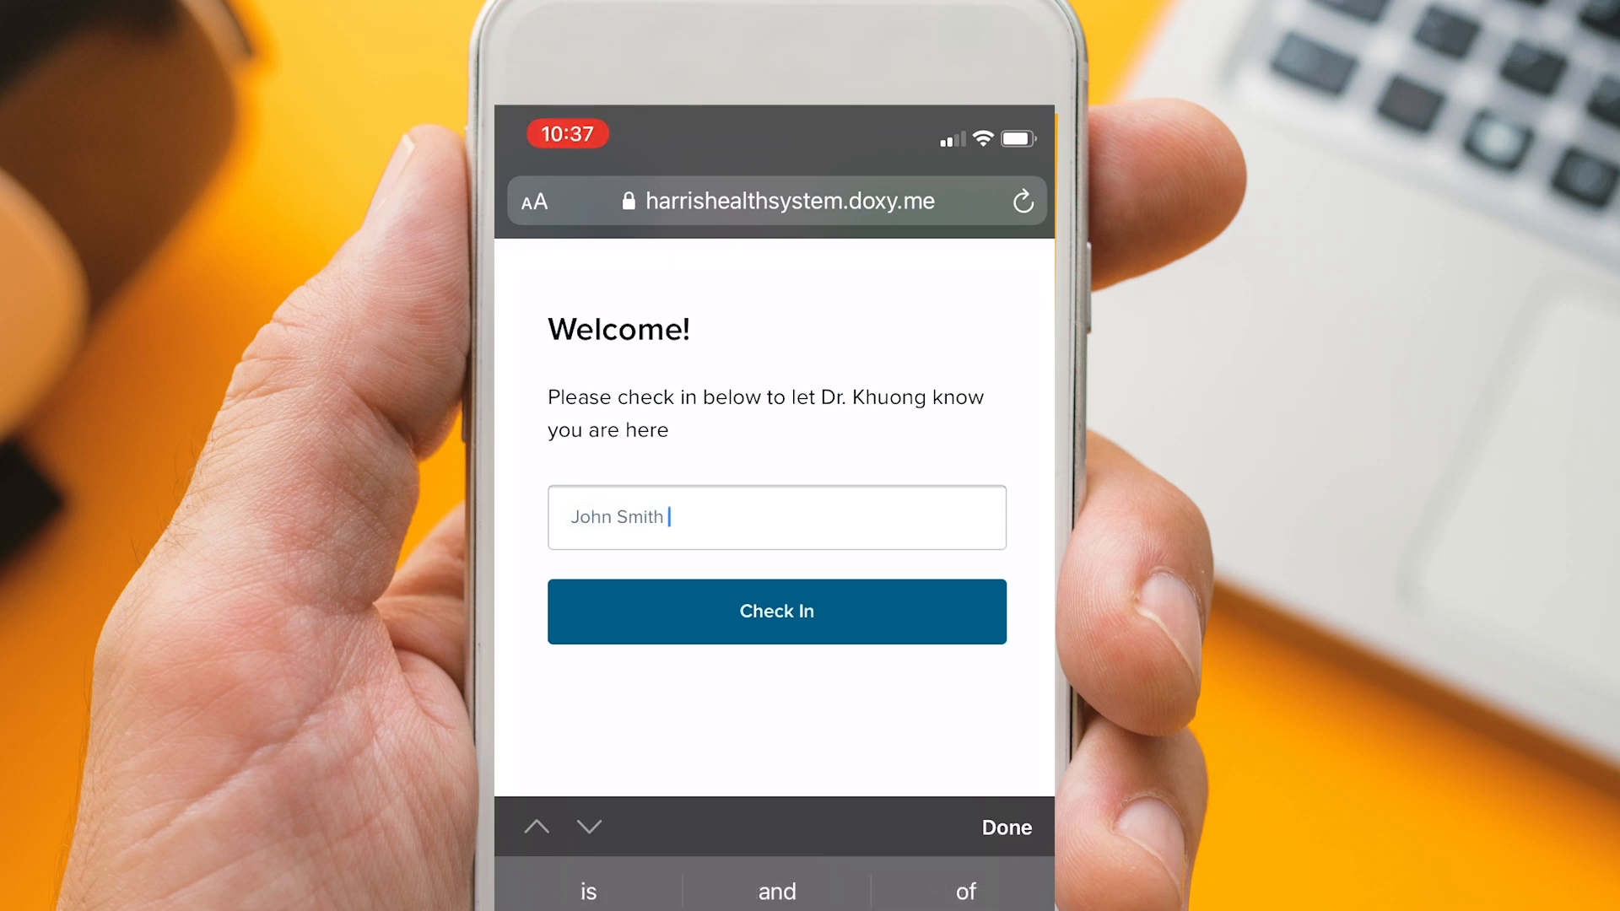
left_click(777, 610)
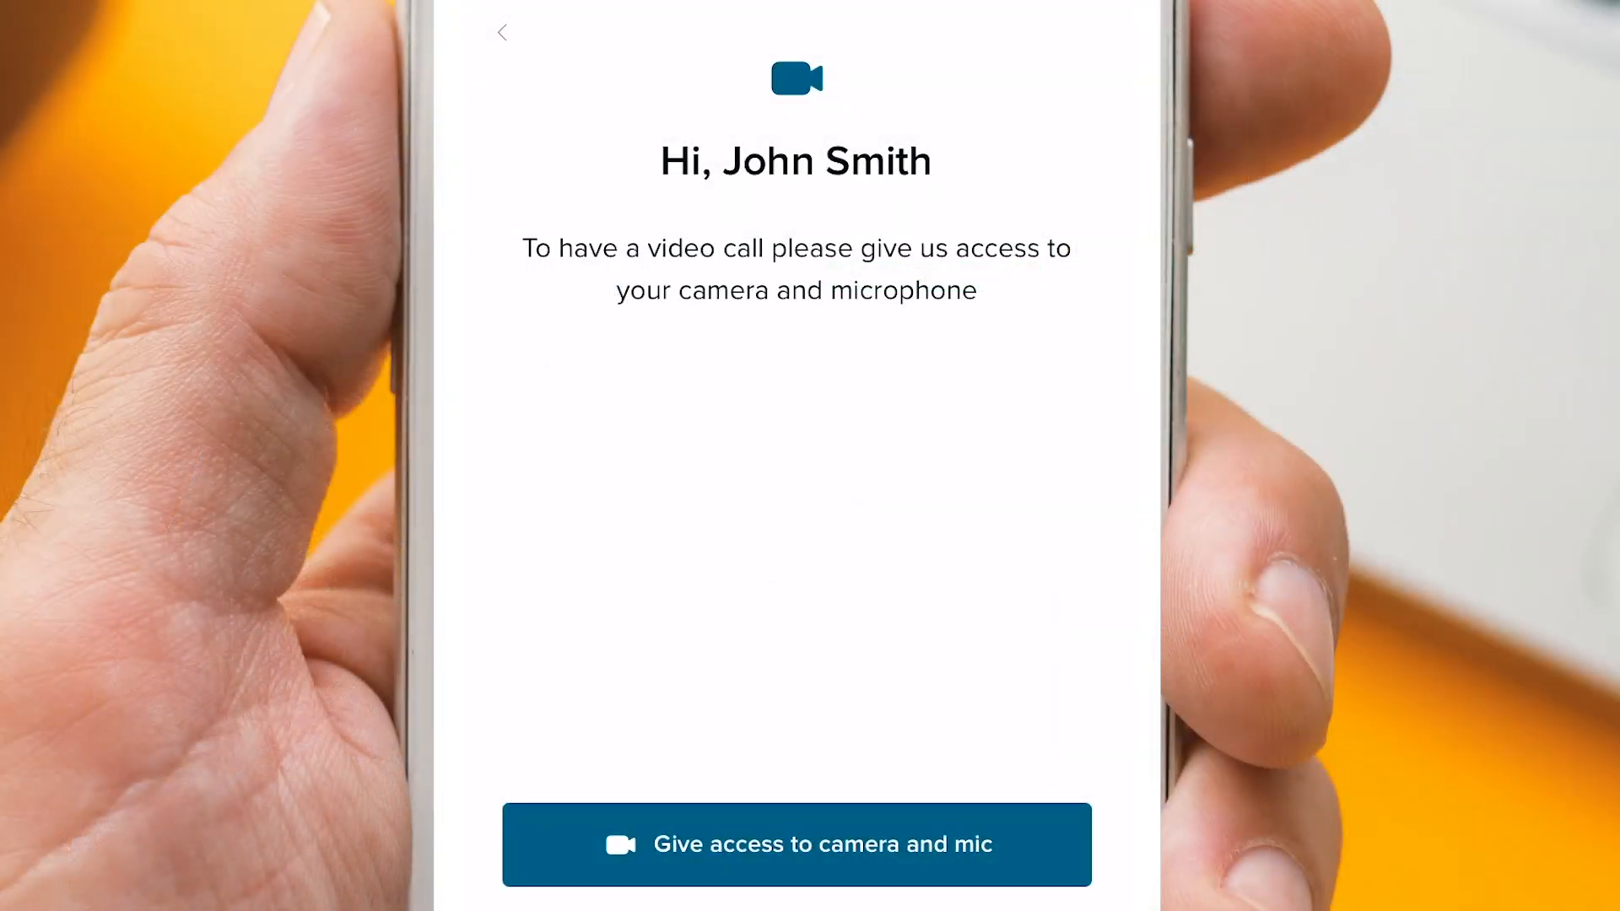
Allow camera and mic access for doxy.me to join the call with Dr. Khuong
left_click(796, 844)
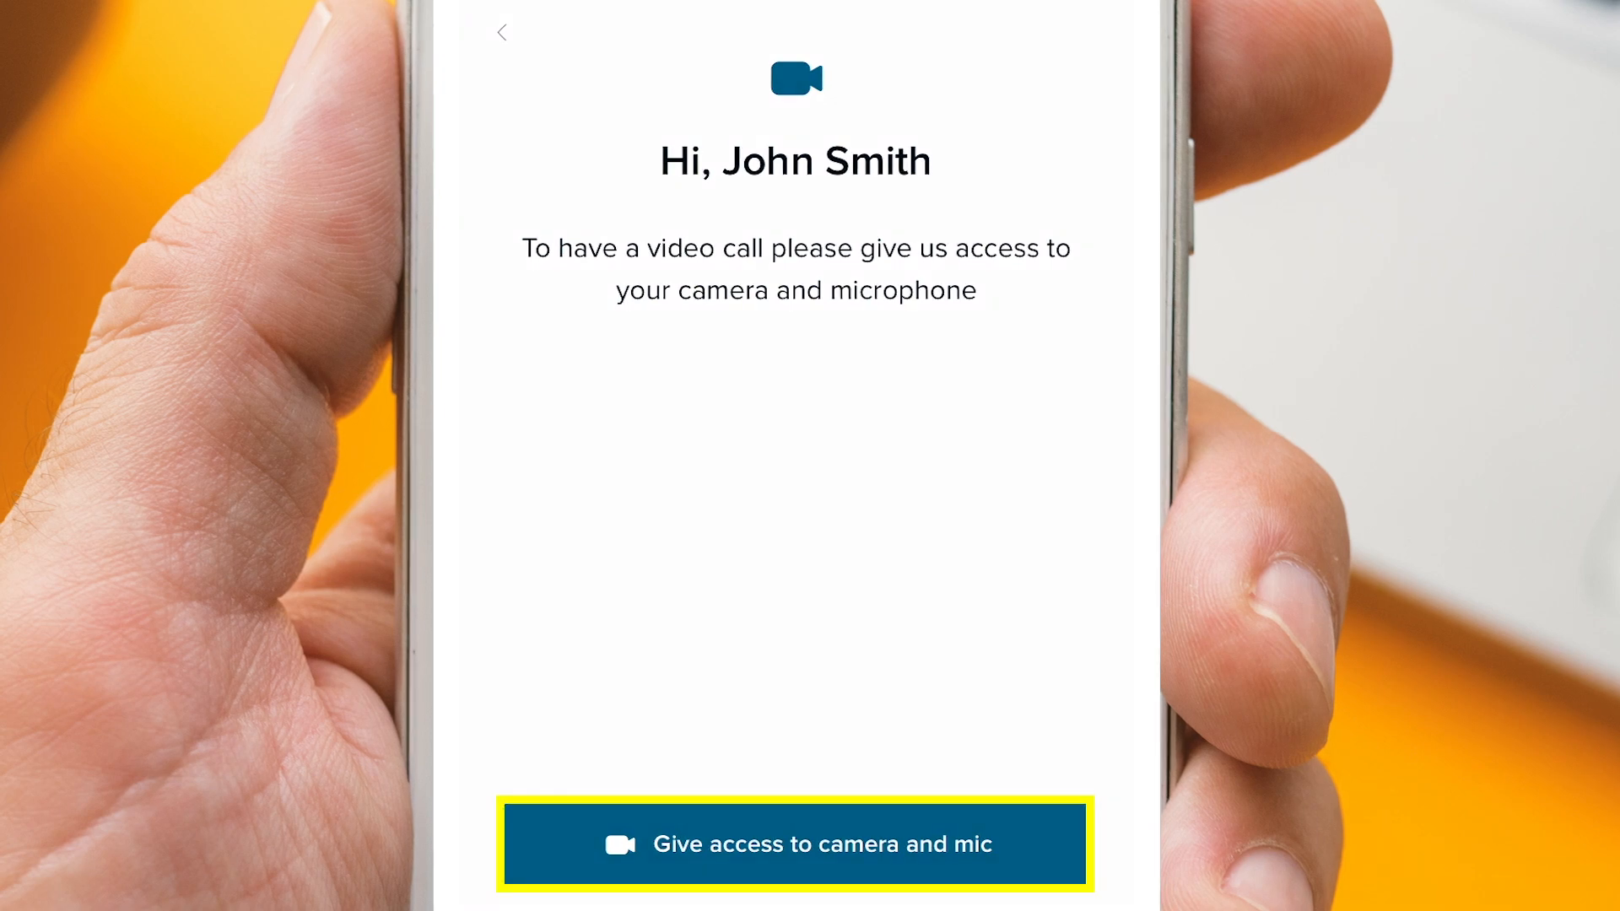
left_click(795, 844)
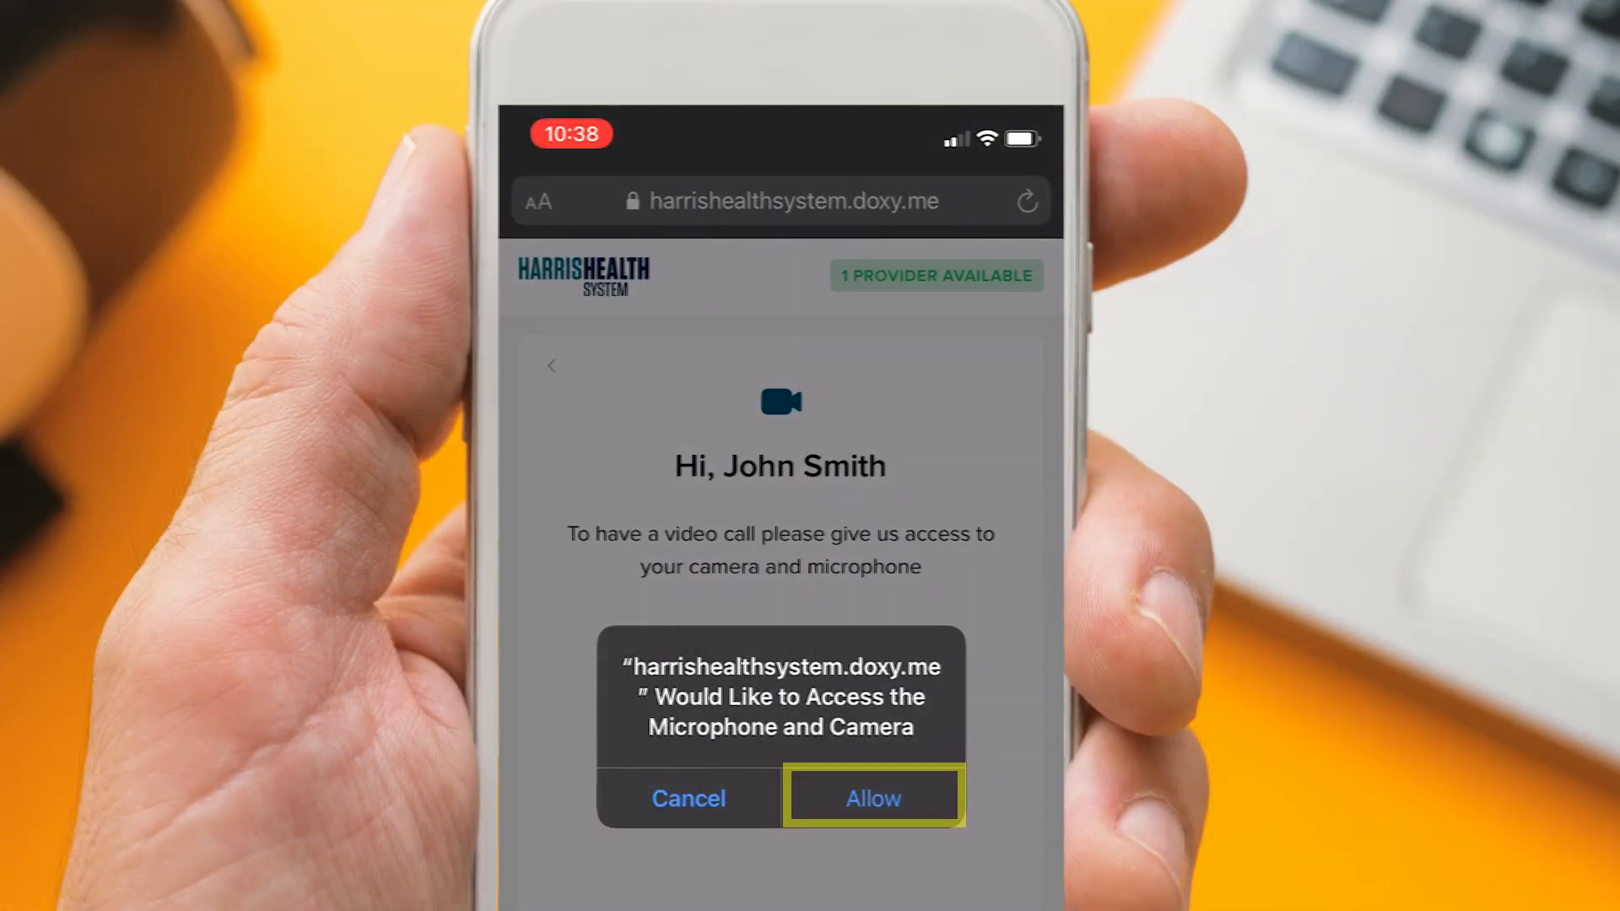
left_click(871, 797)
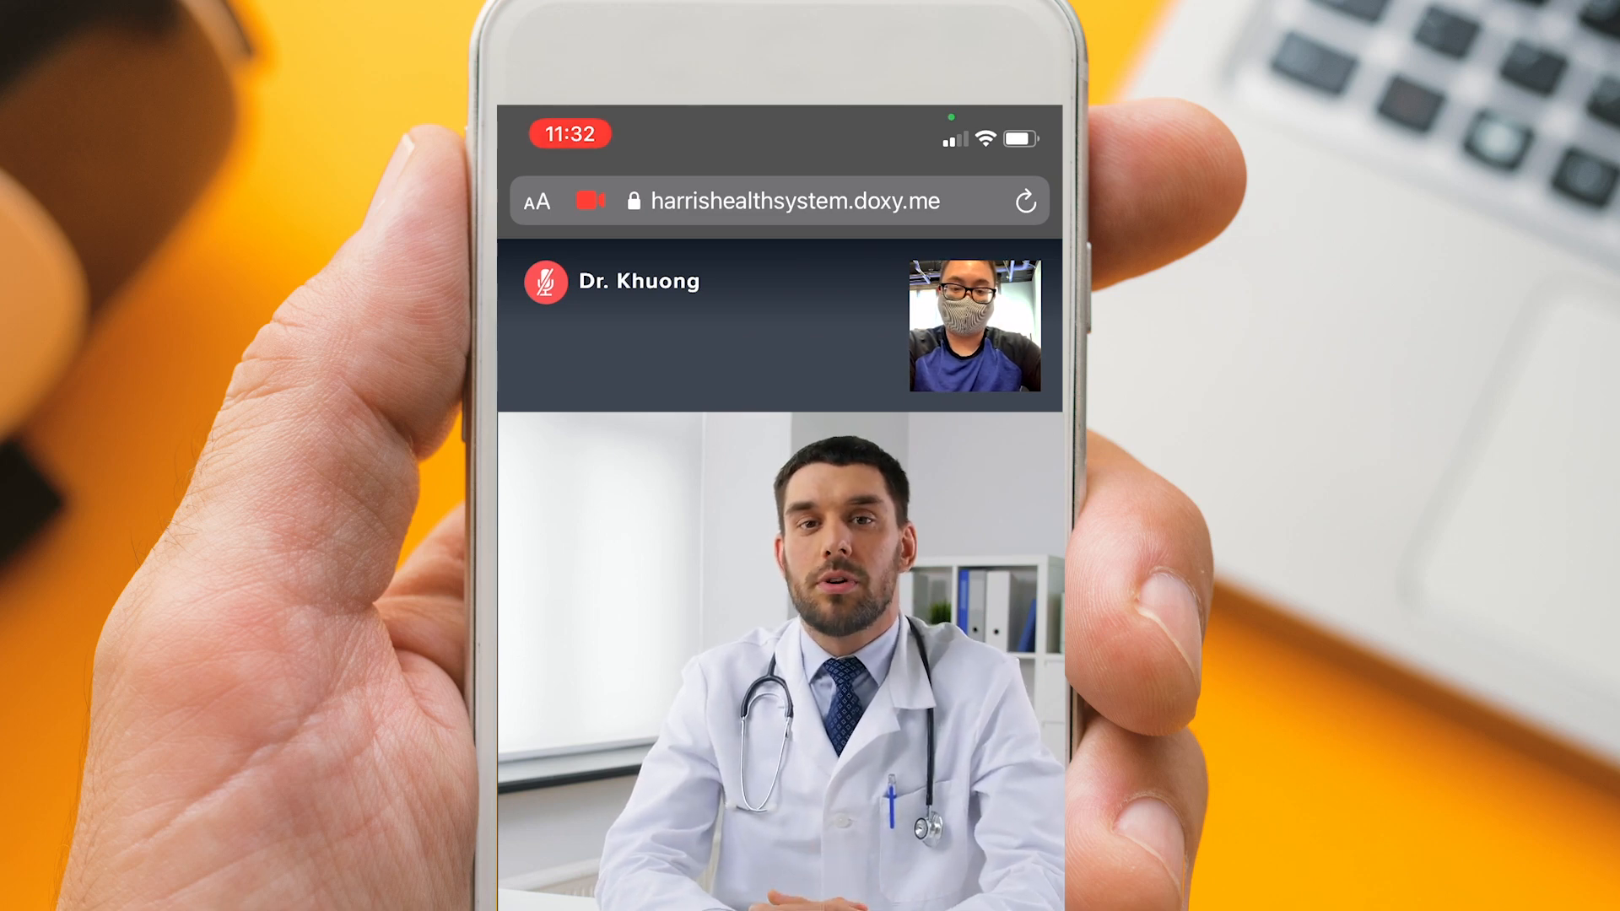
Try the video and mic toggles, then bring up settings showing Front Camera and iPhone Microphone
scroll("down", 3)
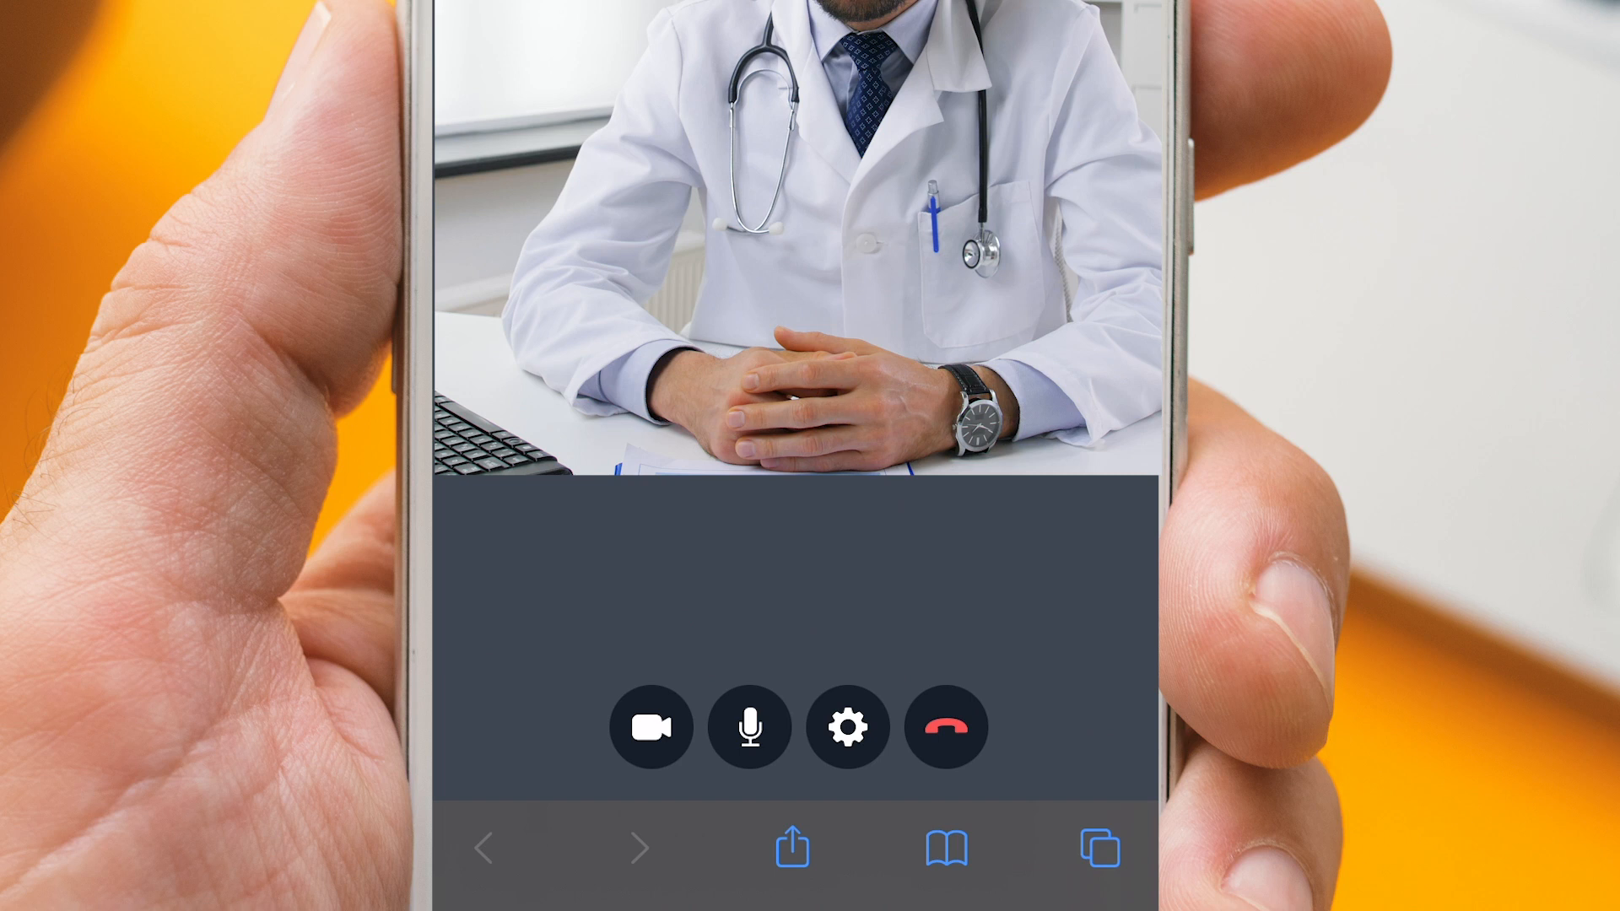
left_click(651, 726)
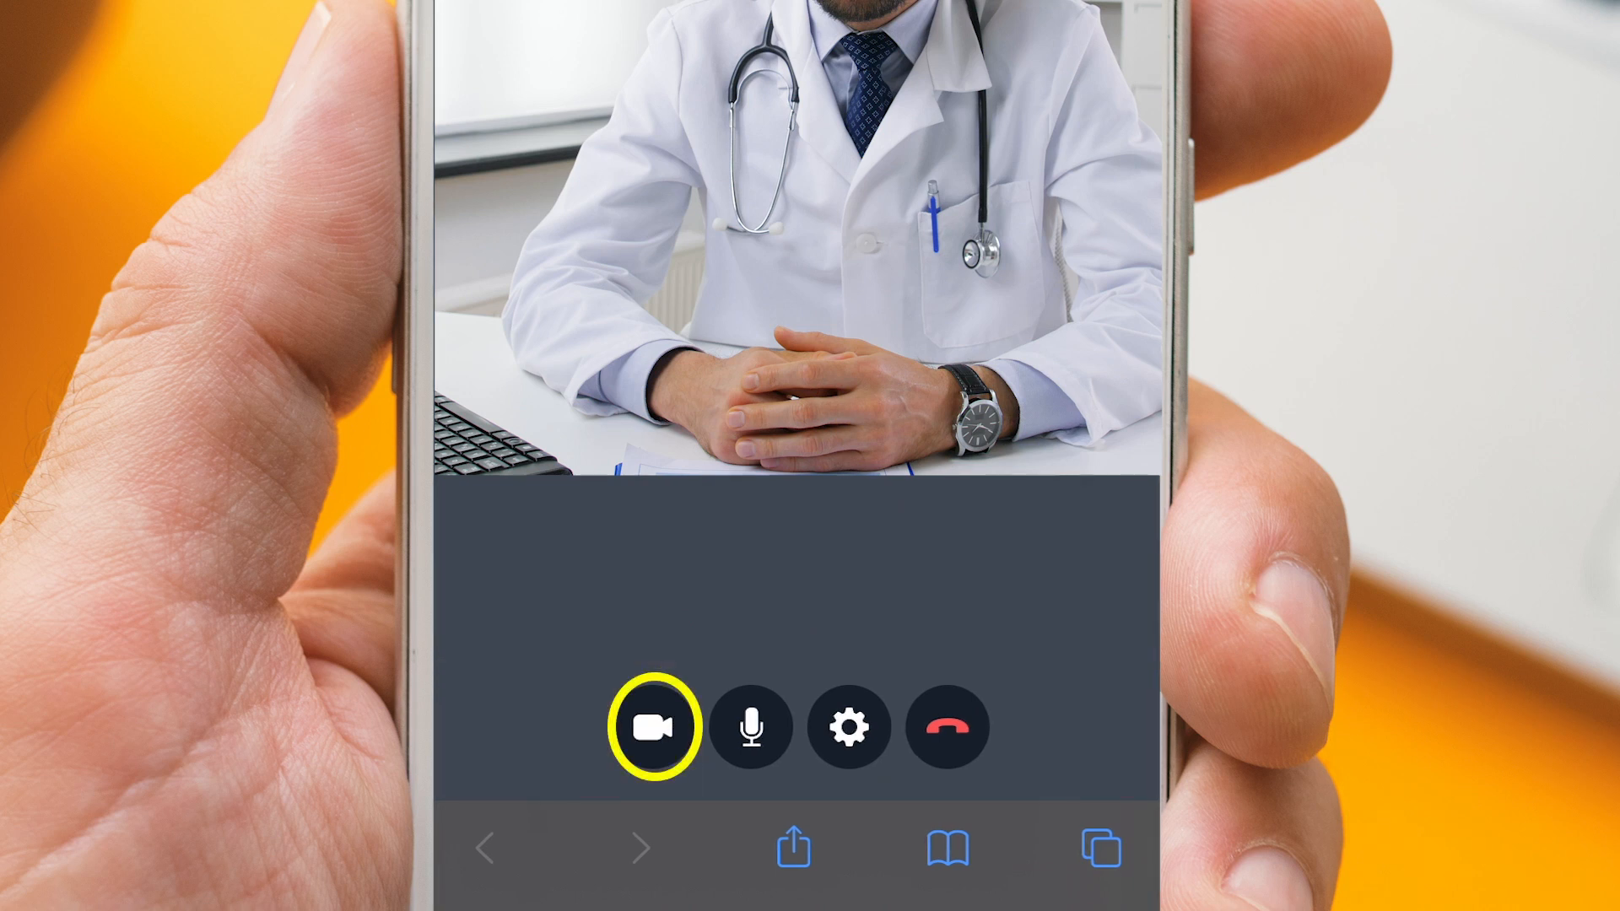
left_click(751, 726)
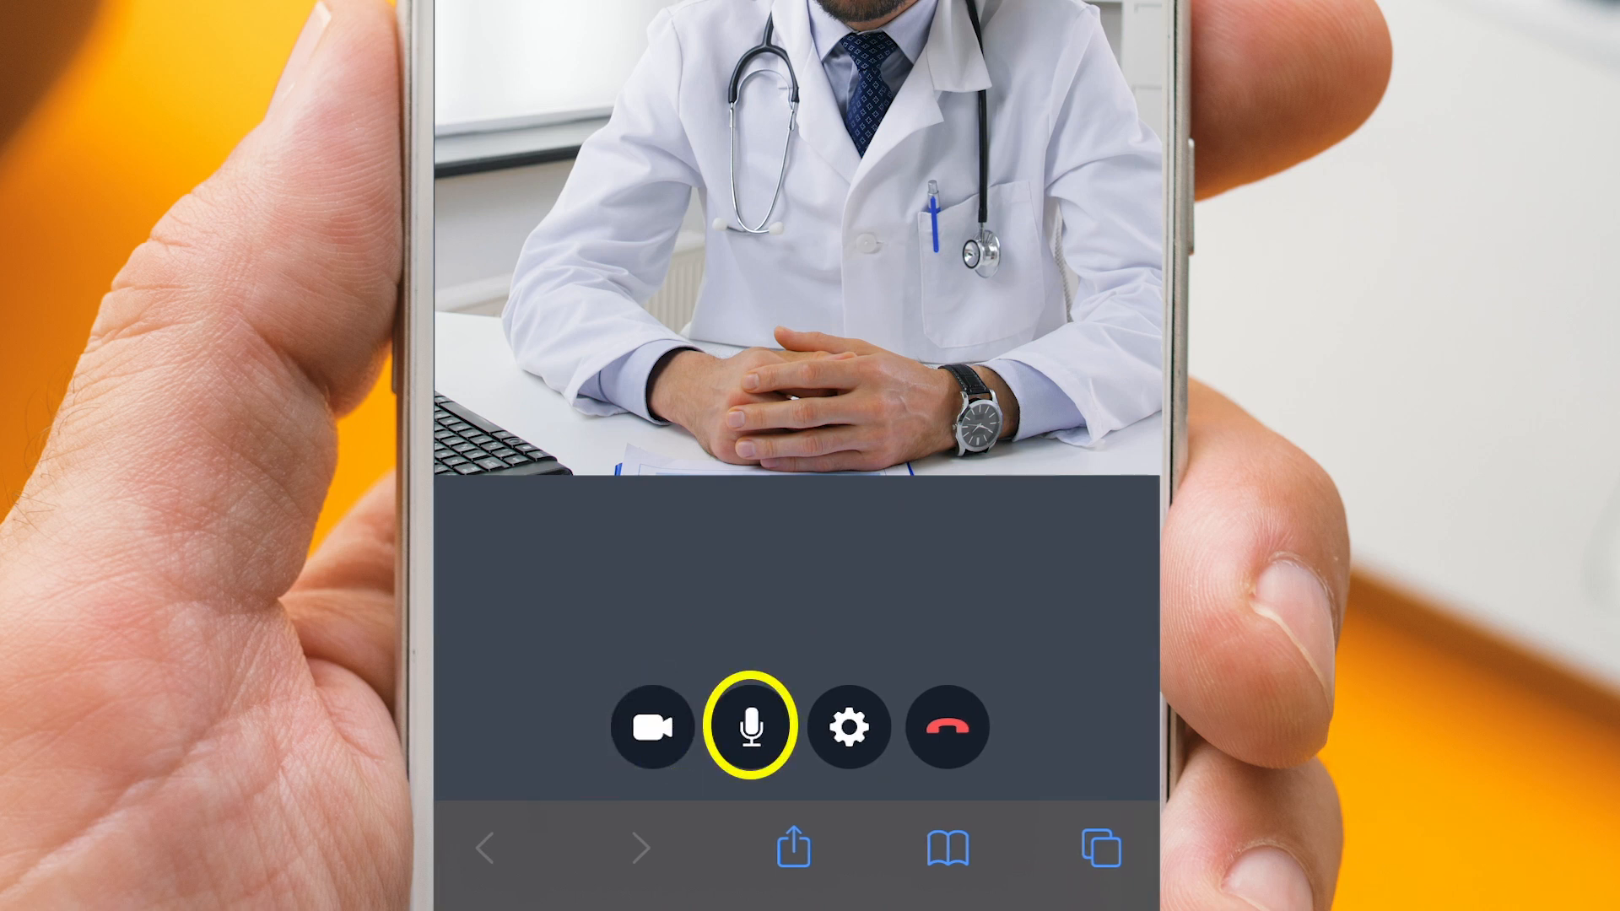
left_click(849, 726)
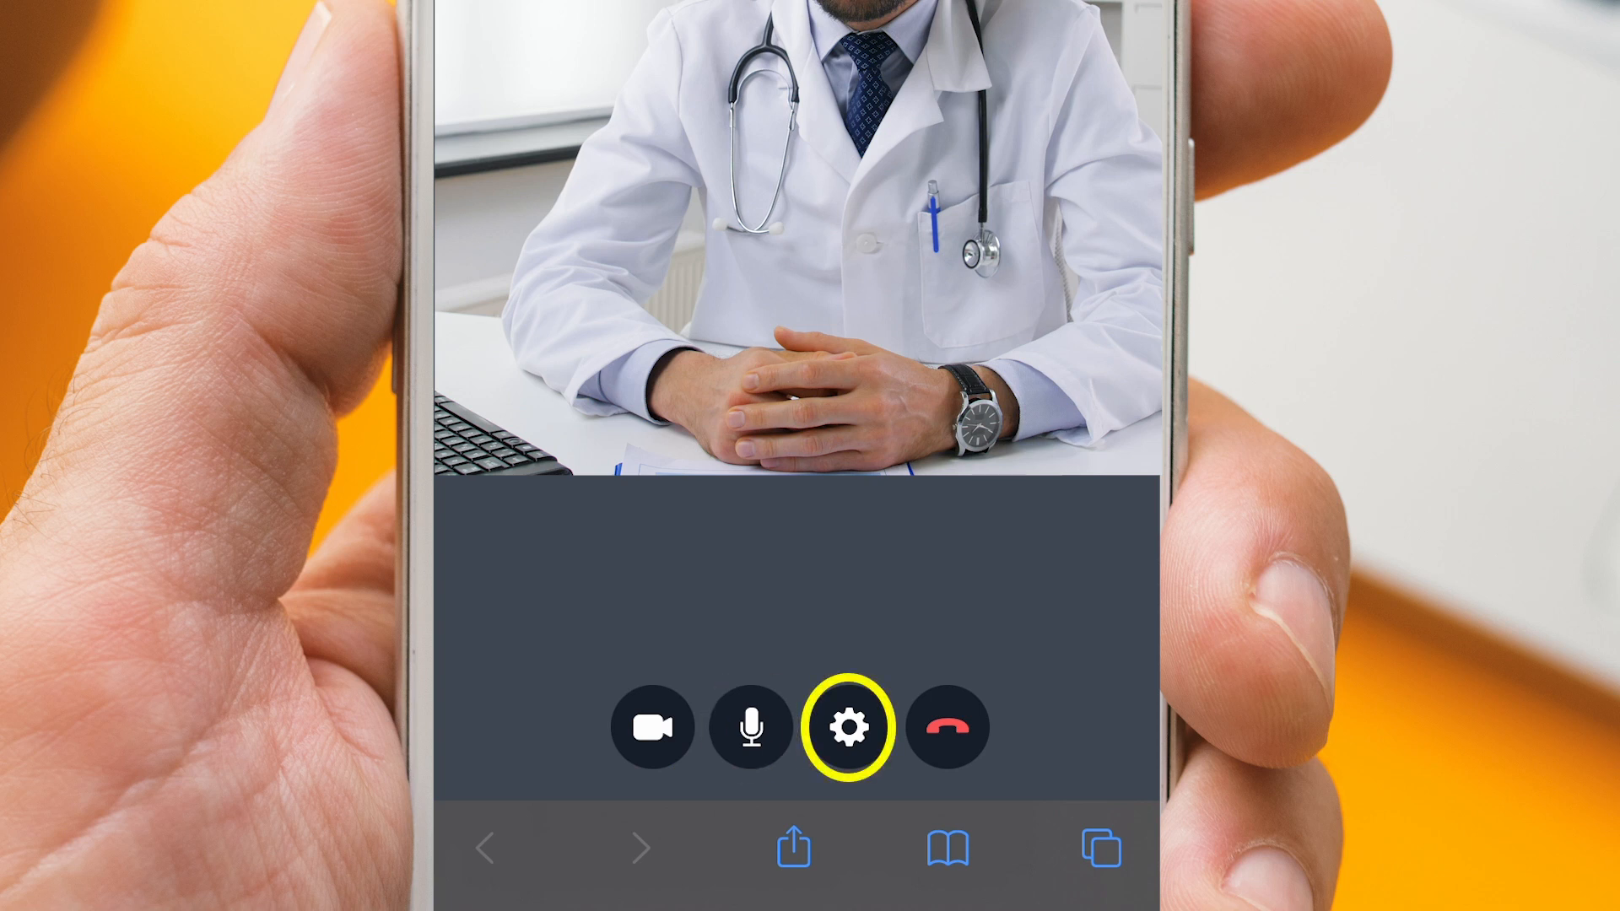
left_click(850, 727)
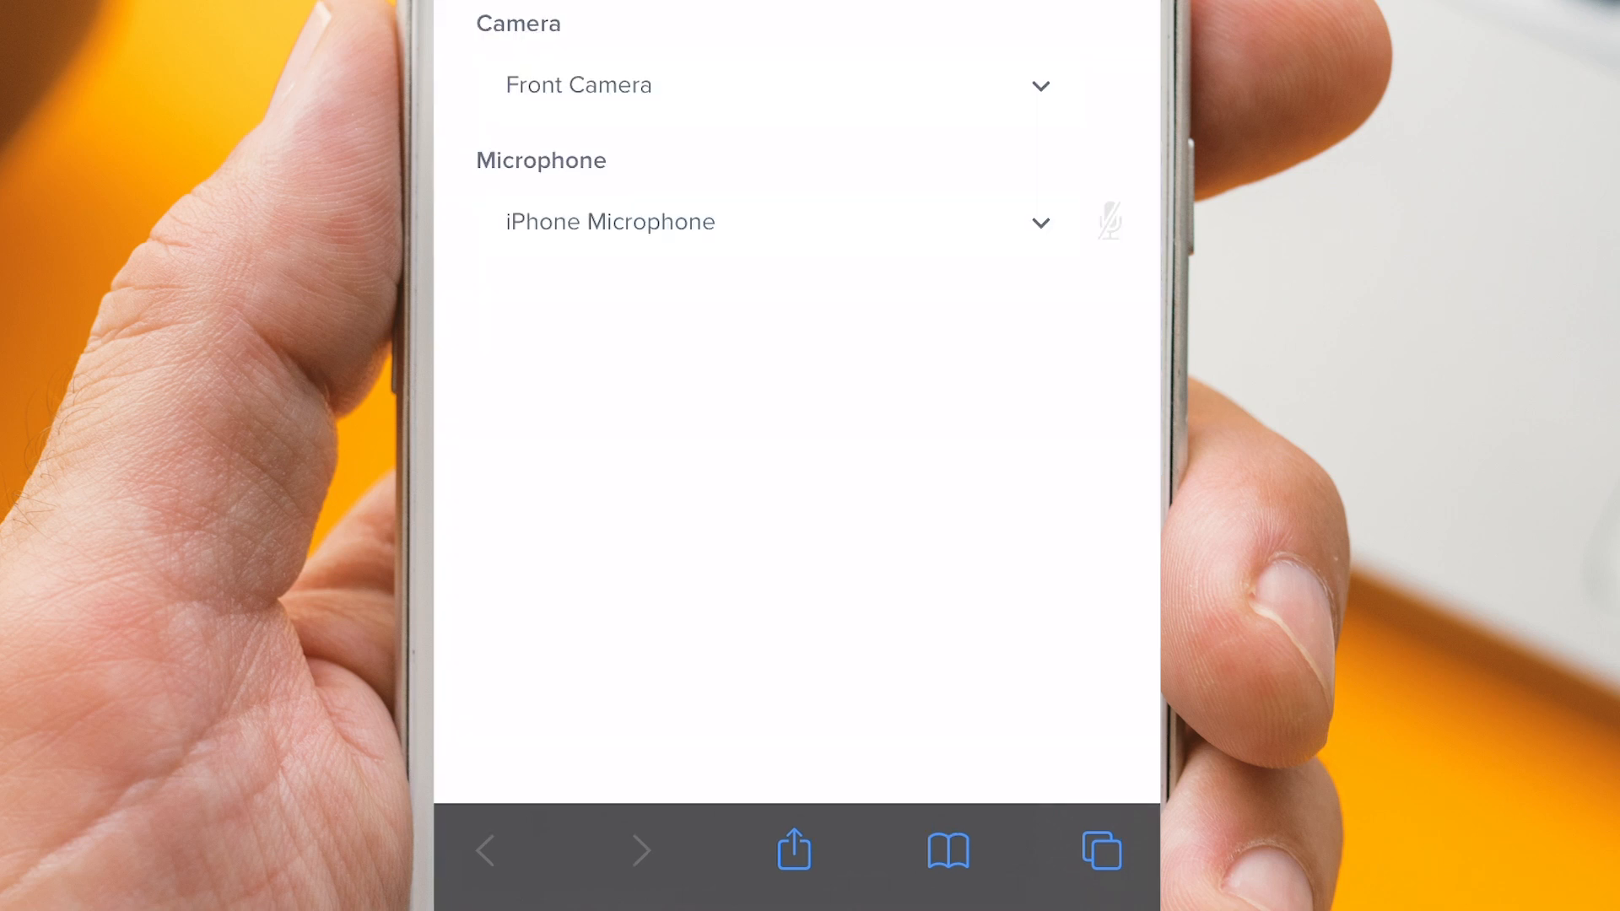